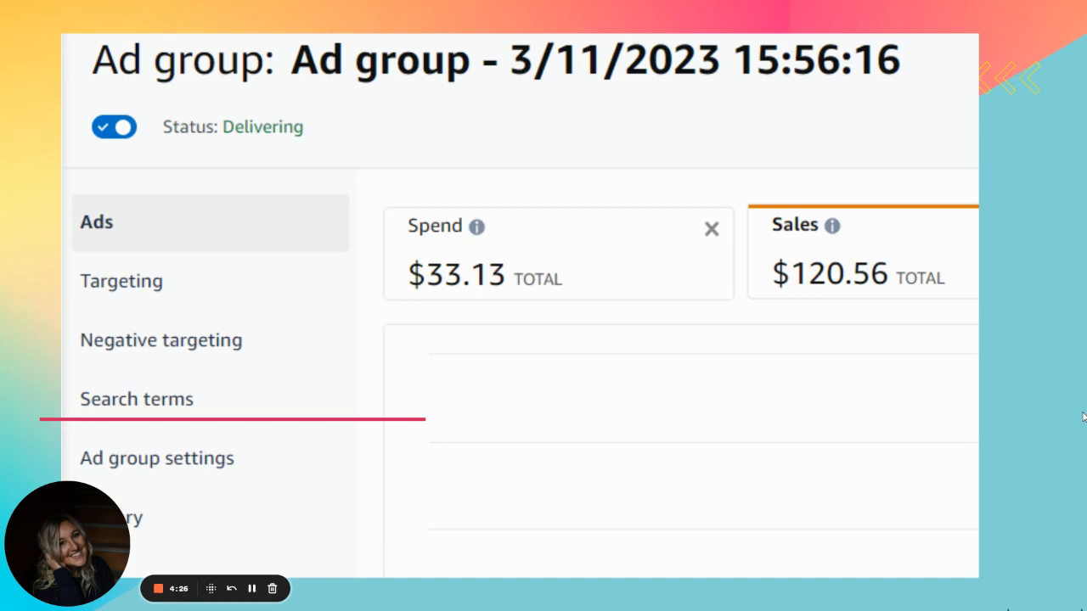
Show the ad group's Search terms report listing 91 customer search terms with their metrics.
left_click(135, 399)
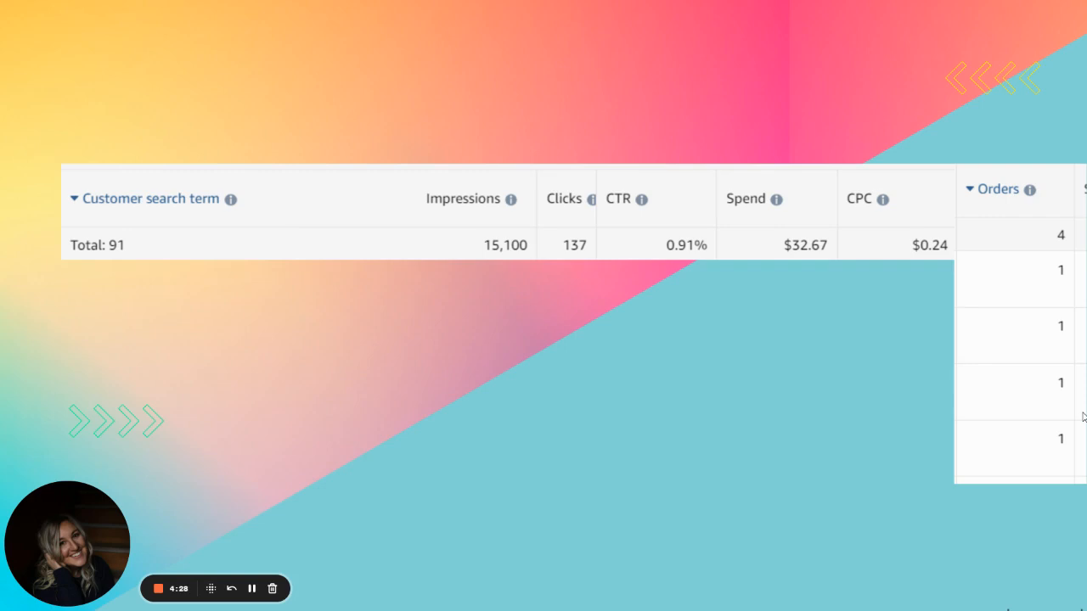